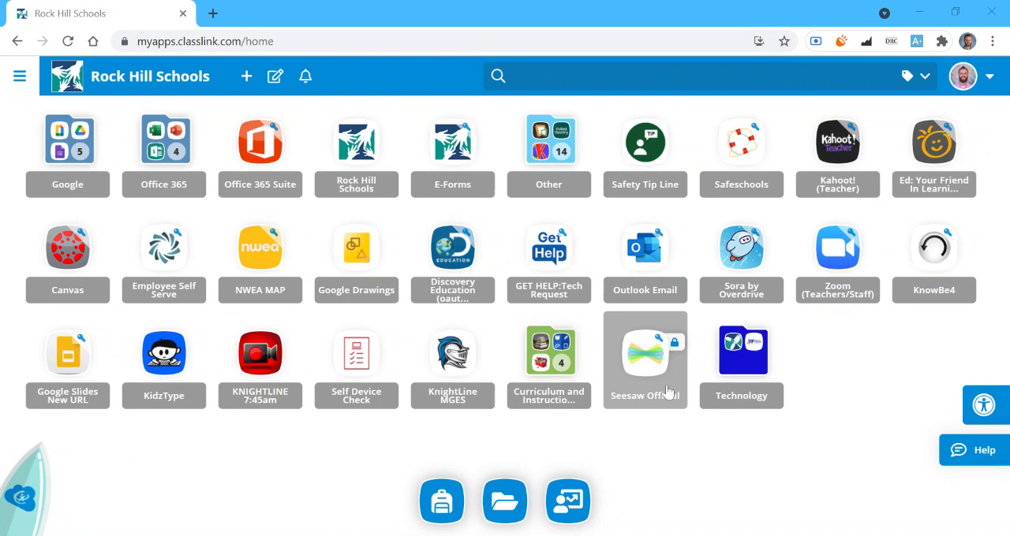
mouse_move(549, 253)
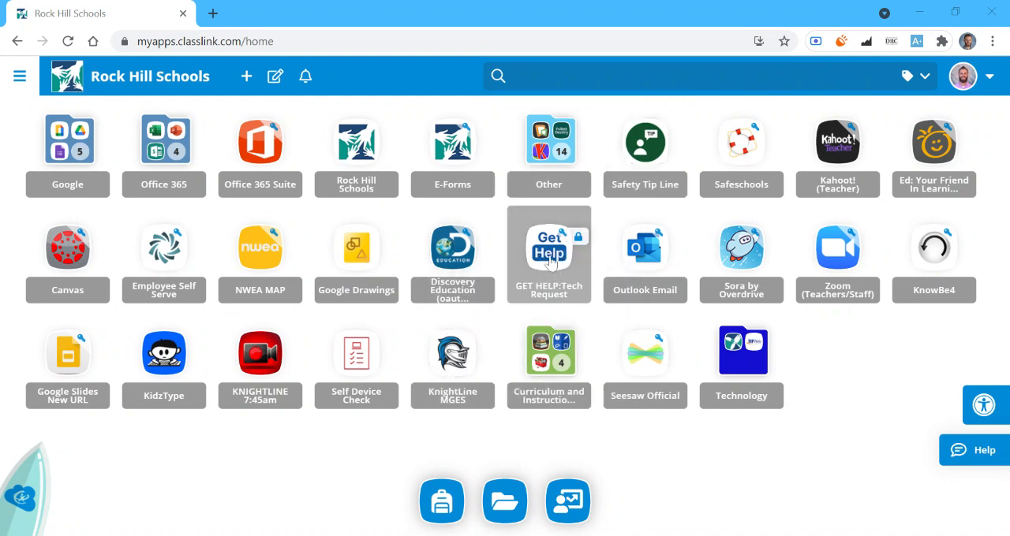
- Open the 'GET HELP: Tech Request' app from the ClassLink home page
left_click(549, 254)
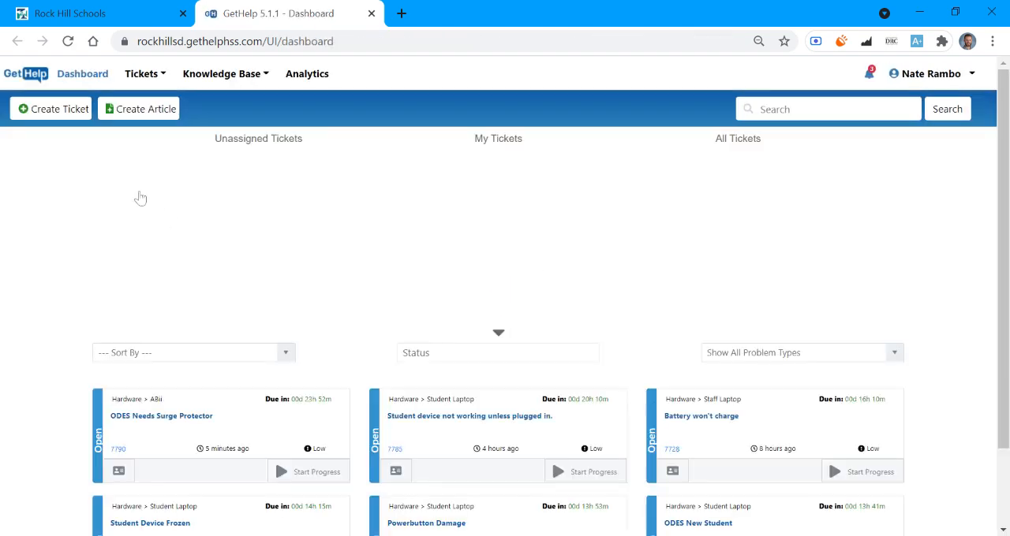
- Create a new ticket in the Hardware category for an ABii device
left_click(53, 108)
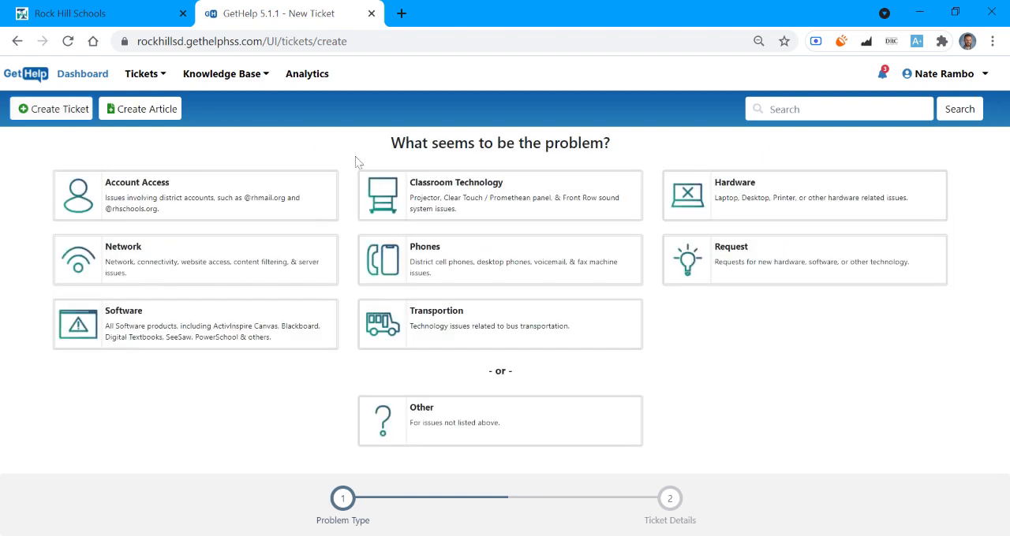
mouse_move(732, 377)
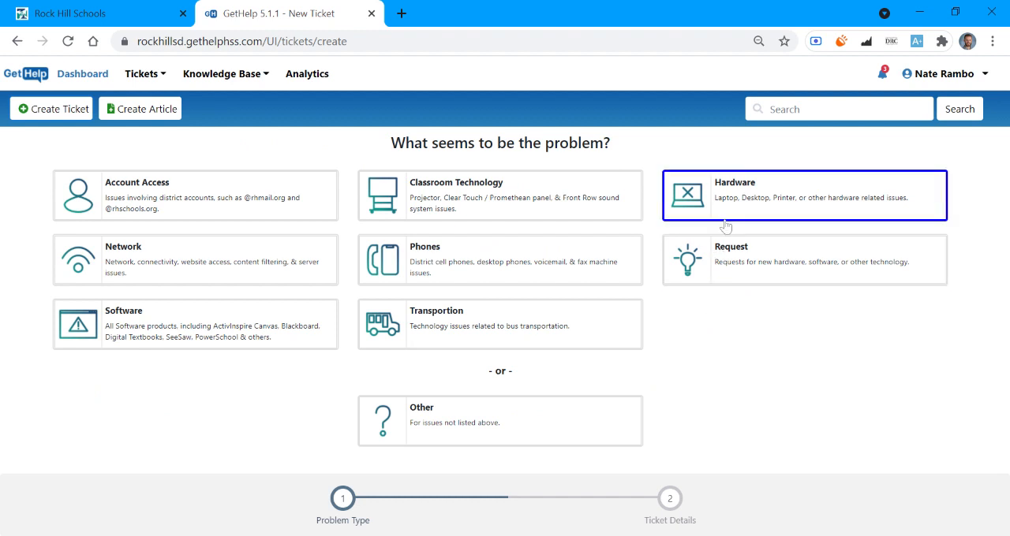
left_click(804, 194)
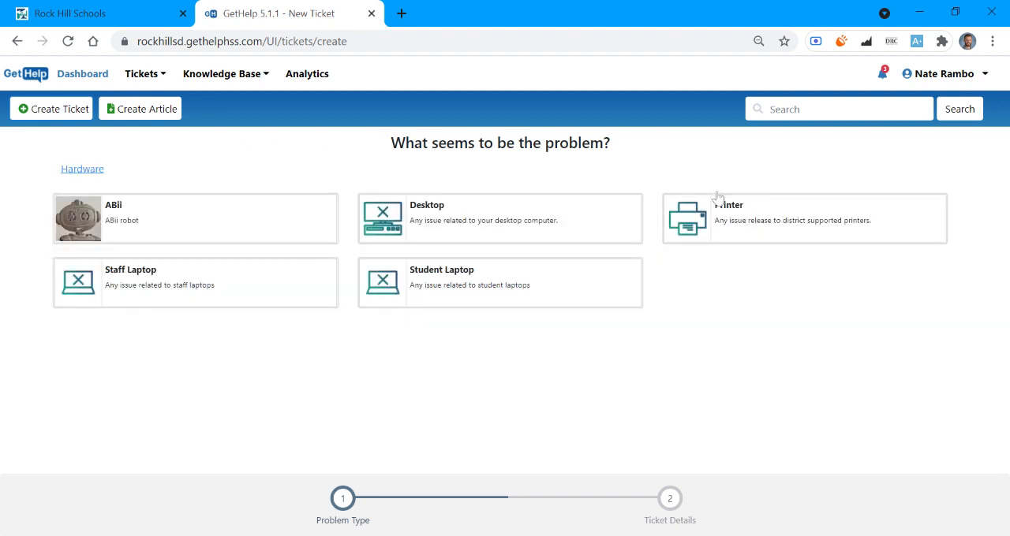
left_click(195, 218)
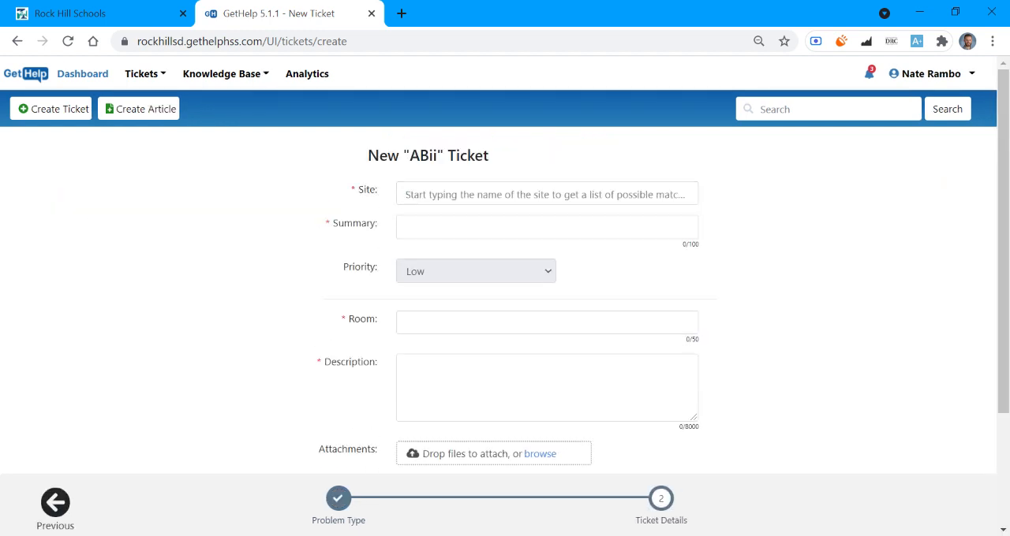
- Scroll through the New ABii Ticket form and search the Site field for 'mo'
scroll("down", 3)
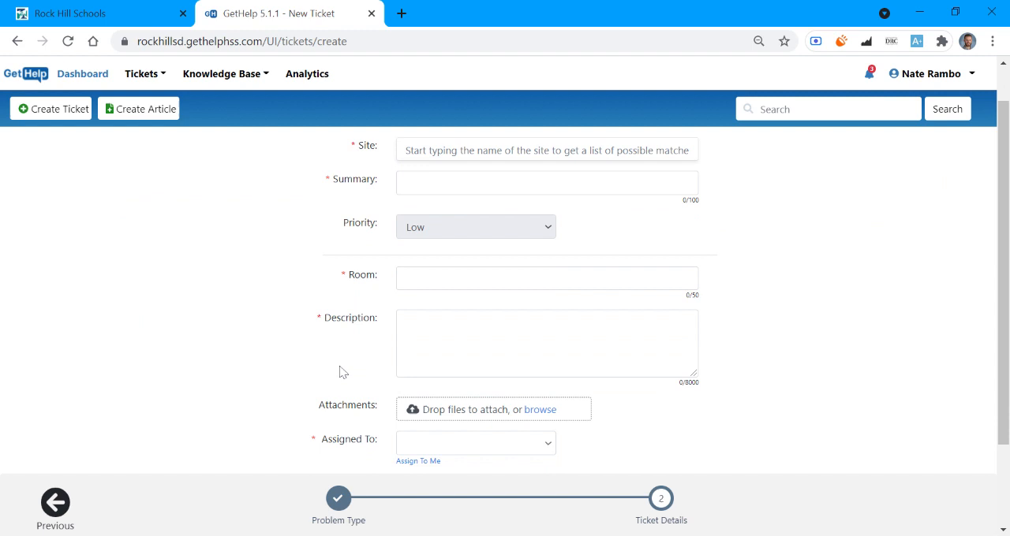
scroll("down", 3)
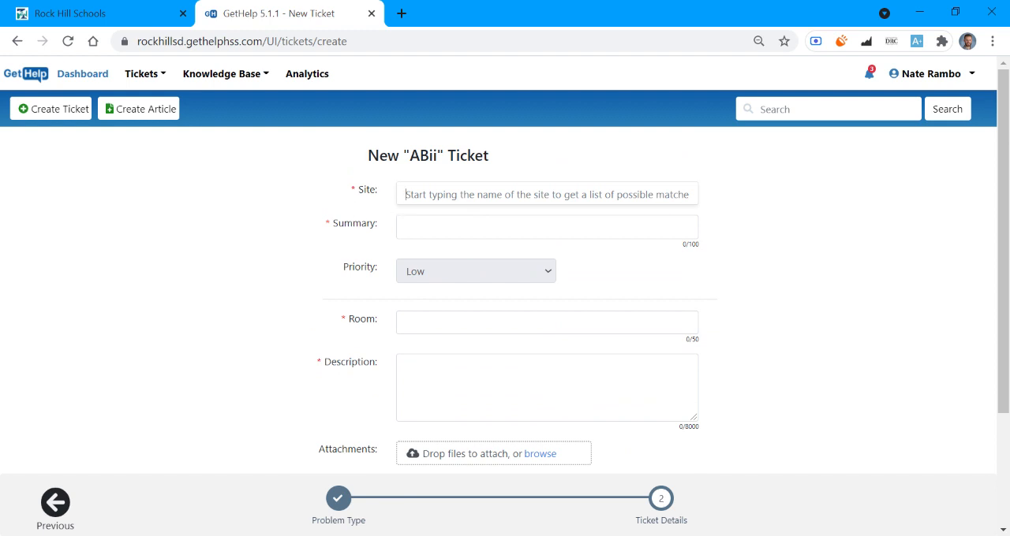
type("mount")
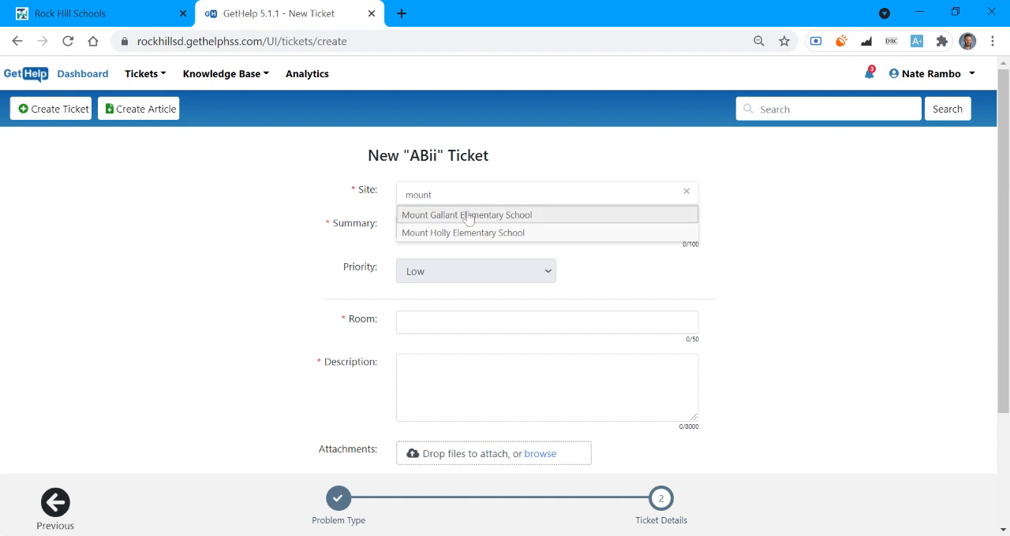
- Choose Mount Gallant Elementary School as site and enter summary 'Failing to Update'
left_click(466, 214)
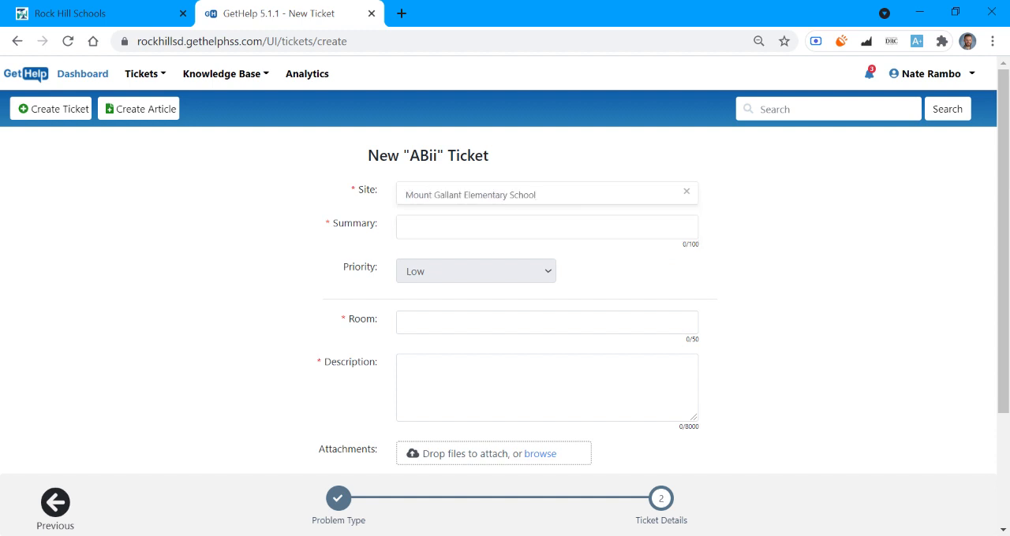
left_click(546, 227)
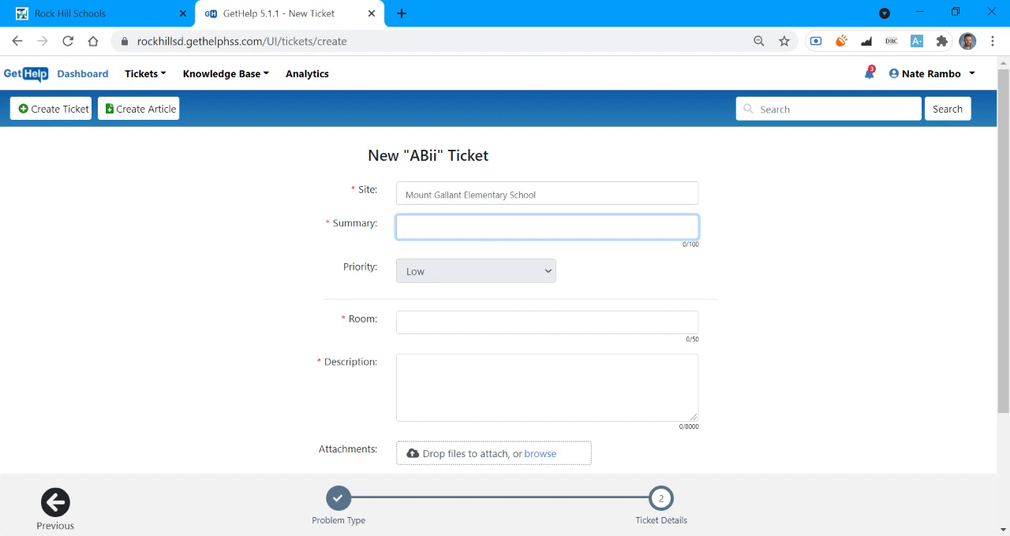
type("Failing to Update")
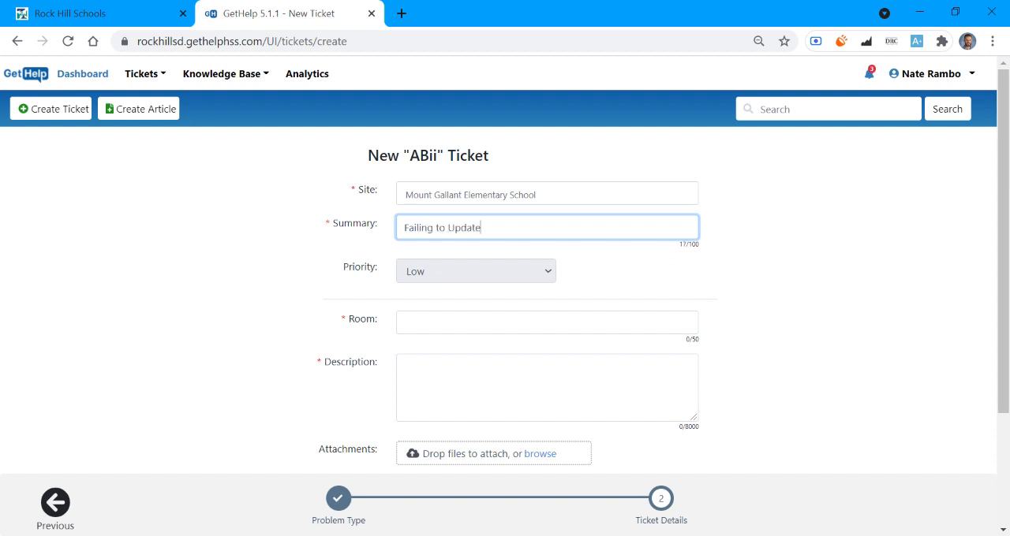
scroll("down", 3)
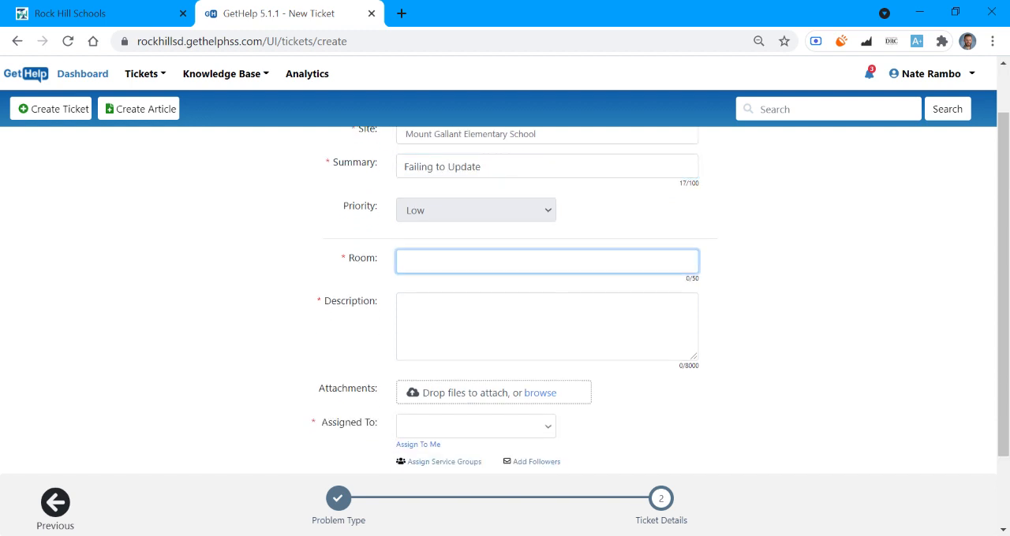
- Enter room A100 and description 'Info' on the ticket
type("A100")
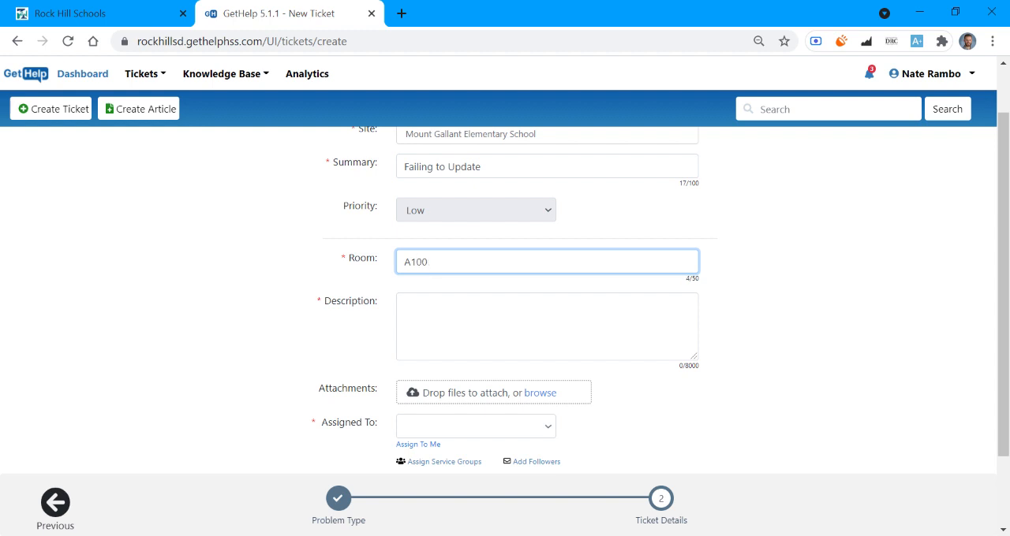
left_click(547, 327)
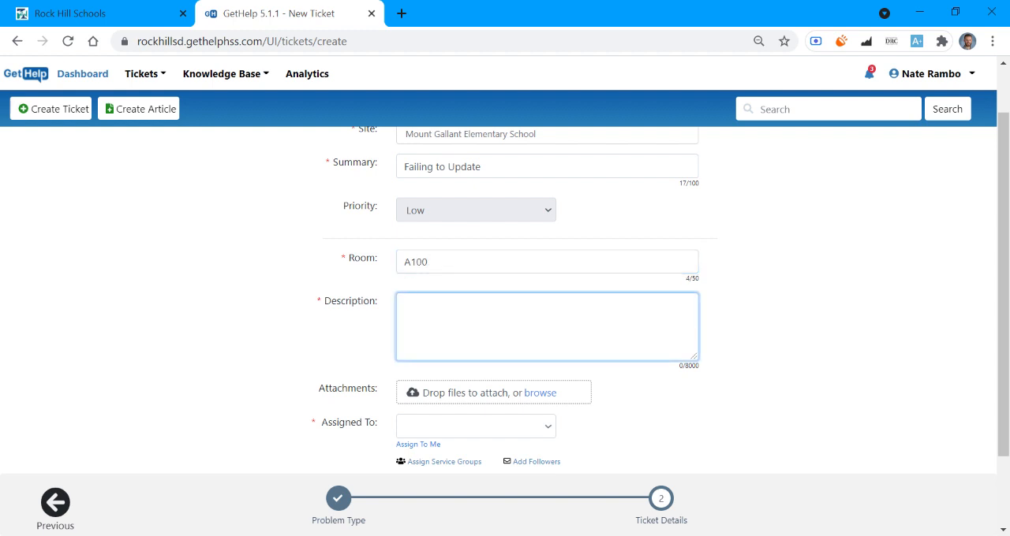
type("Info")
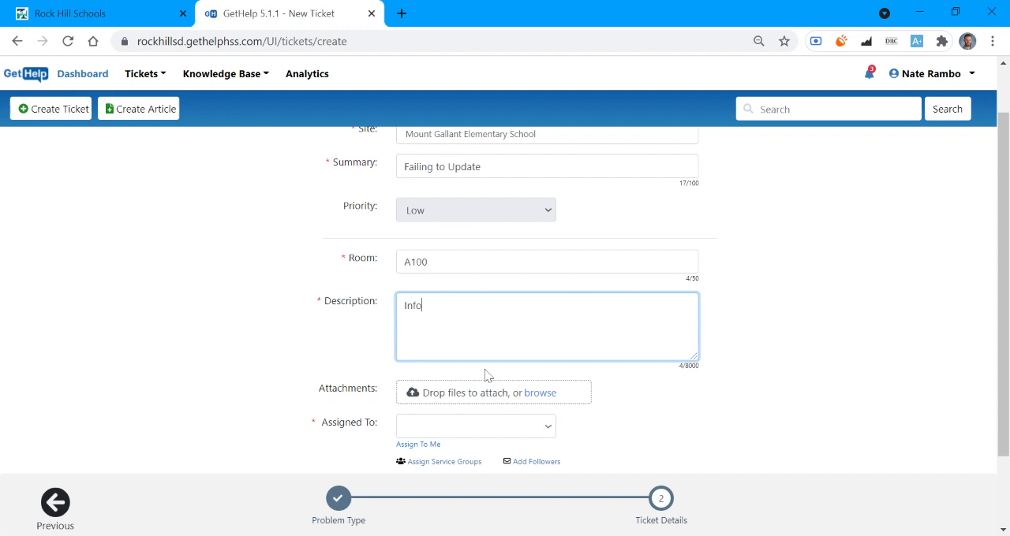
- Assign the ticket to yourself (Nate Rambo) and search Submitted By for 'ram'
scroll("down", 3)
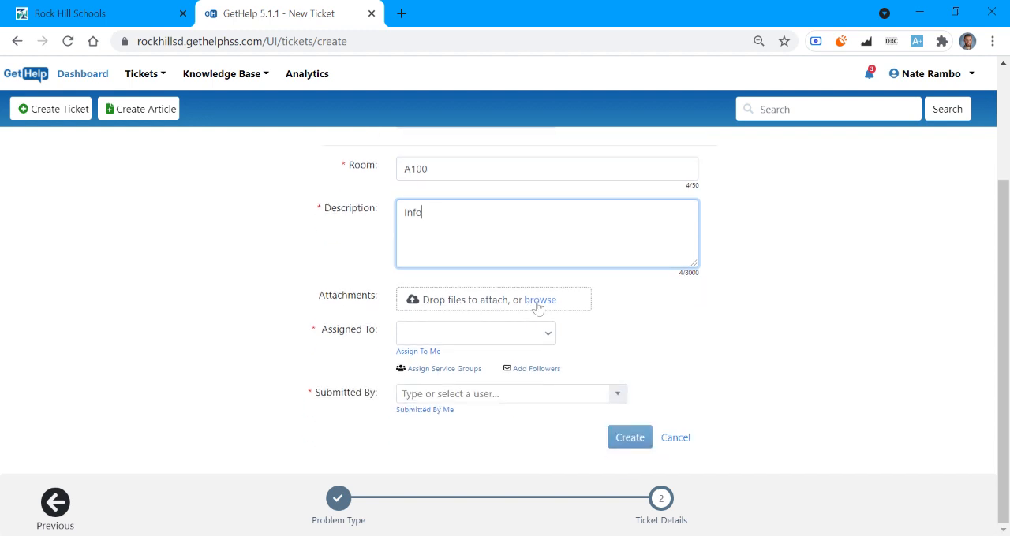
mouse_move(564, 310)
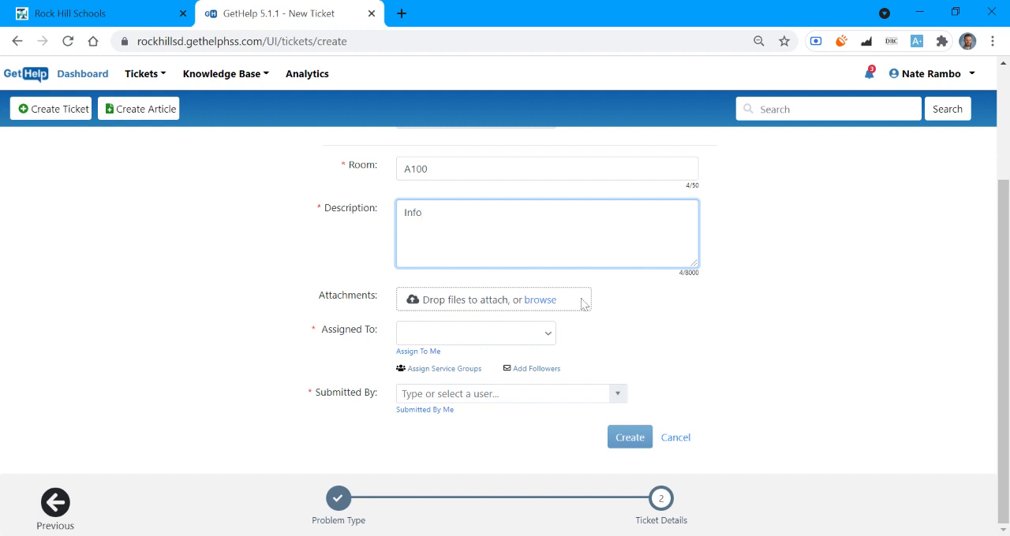
mouse_move(379, 337)
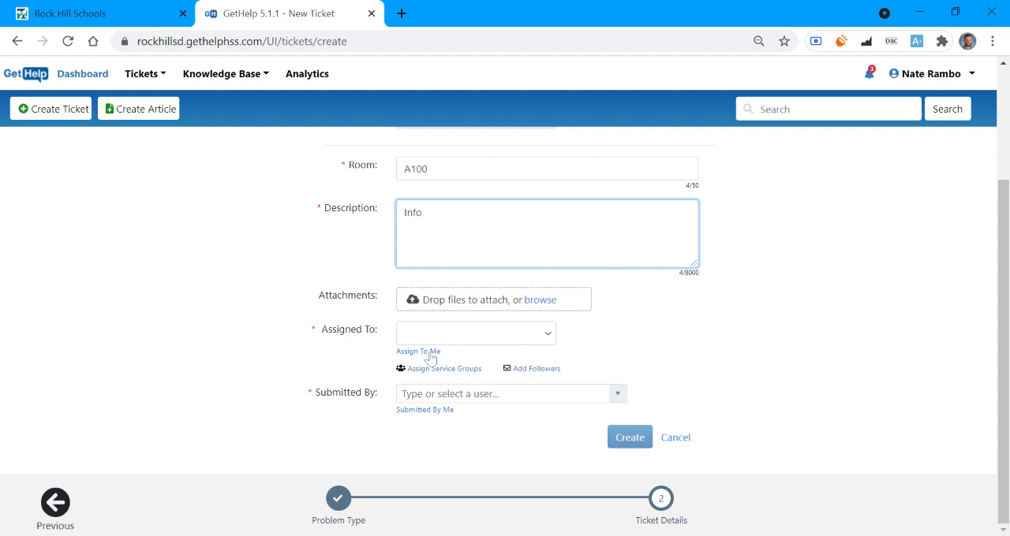
left_click(418, 351)
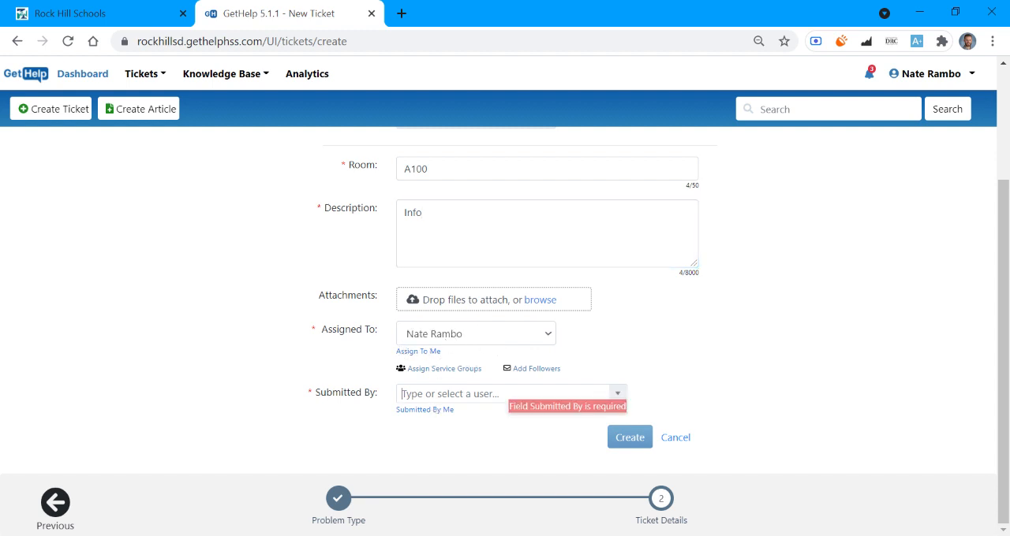
type("ram")
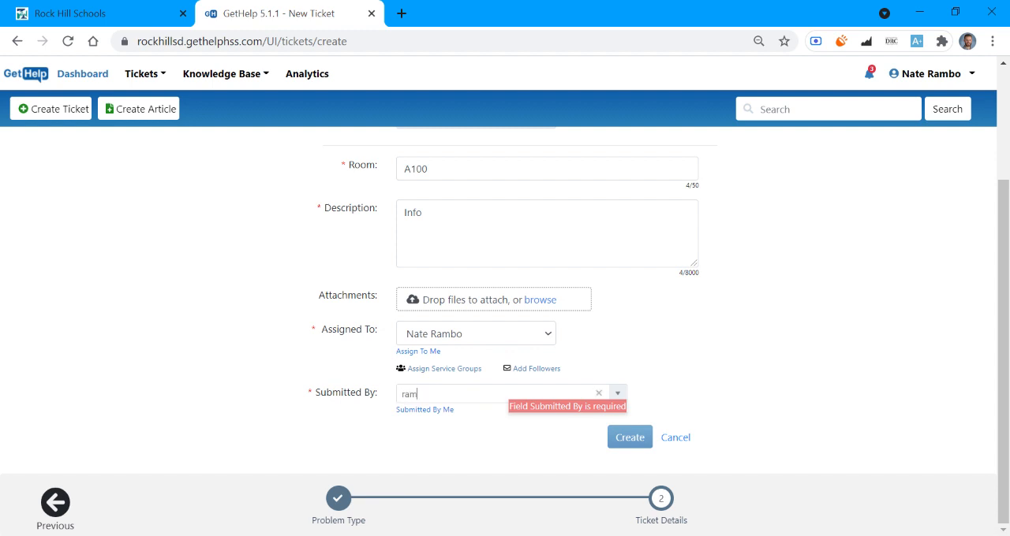